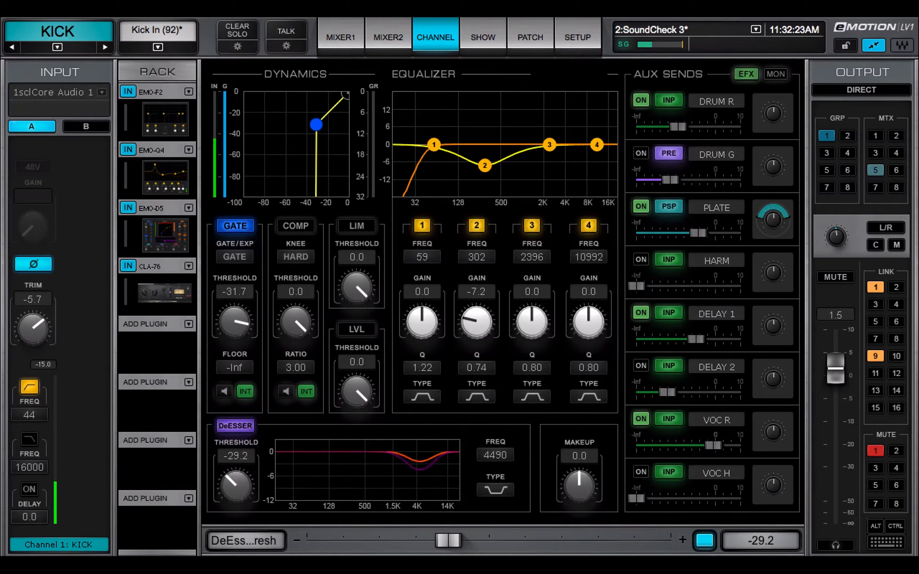
Step: Switch to the DRUM R aux channel and raise EQ band 4 gain to 1.4
left_click(57, 47)
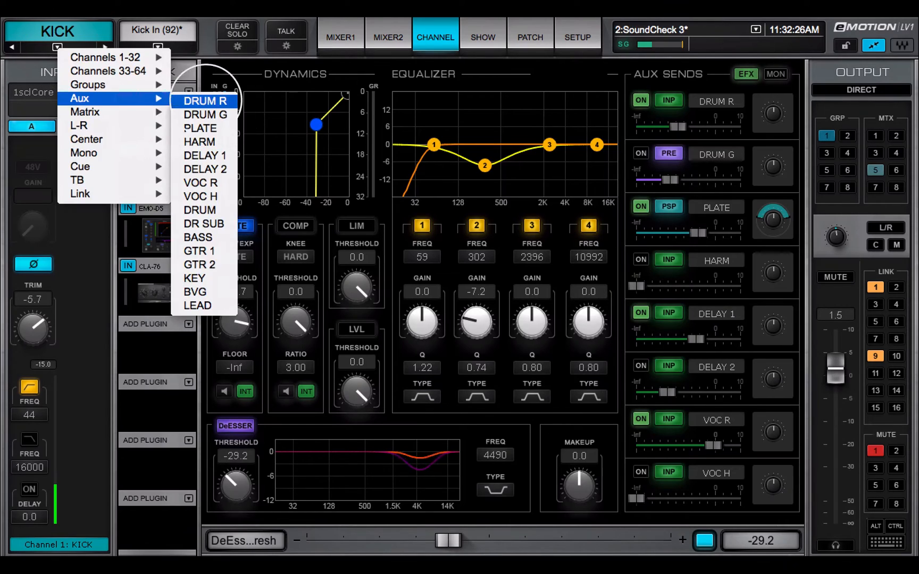
left_click(205, 101)
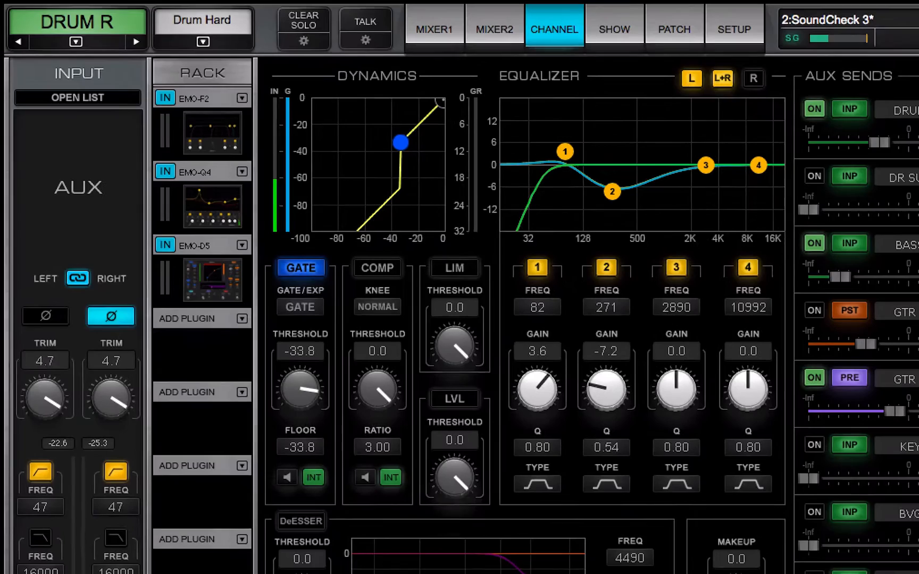
left_click(553, 28)
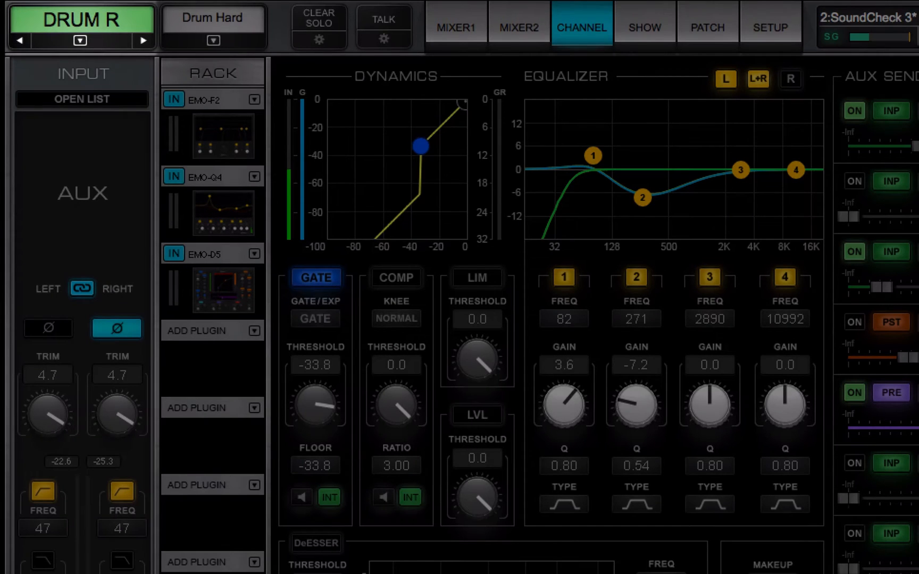
left_click(212, 17)
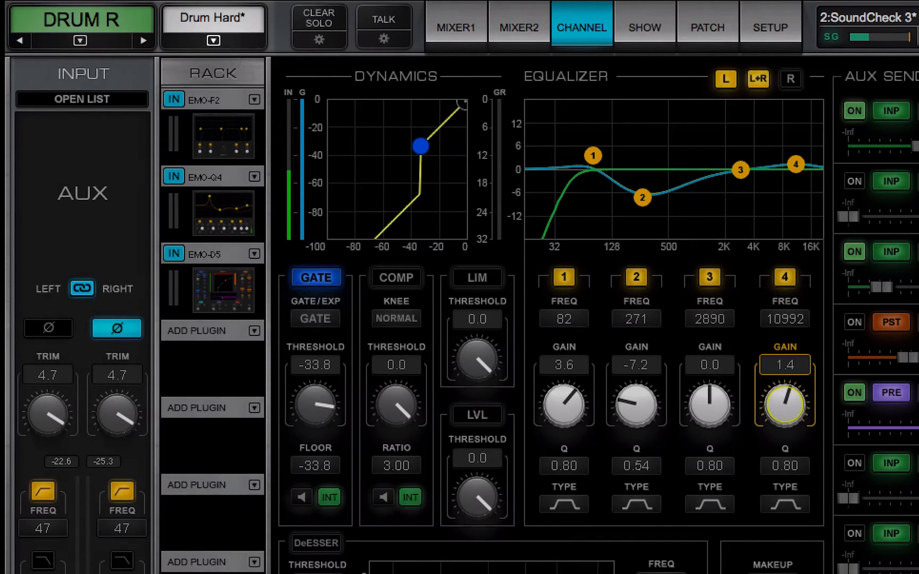
Step: Return to the KICK channel carrying the Drum #1 preset
left_click(213, 40)
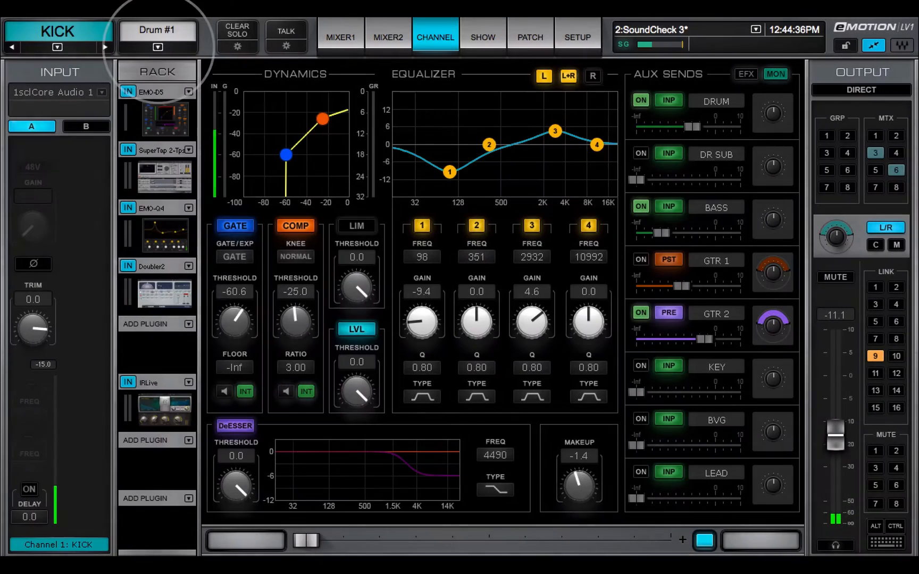
Step: Load the Snare Bottom (57) factory preset onto the KICK channel
left_click(158, 47)
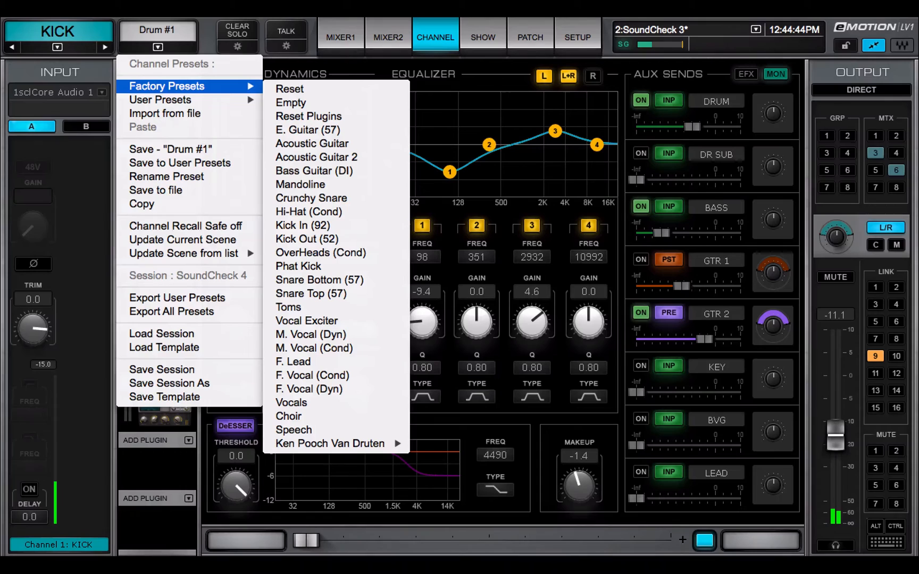
mouse_move(318, 280)
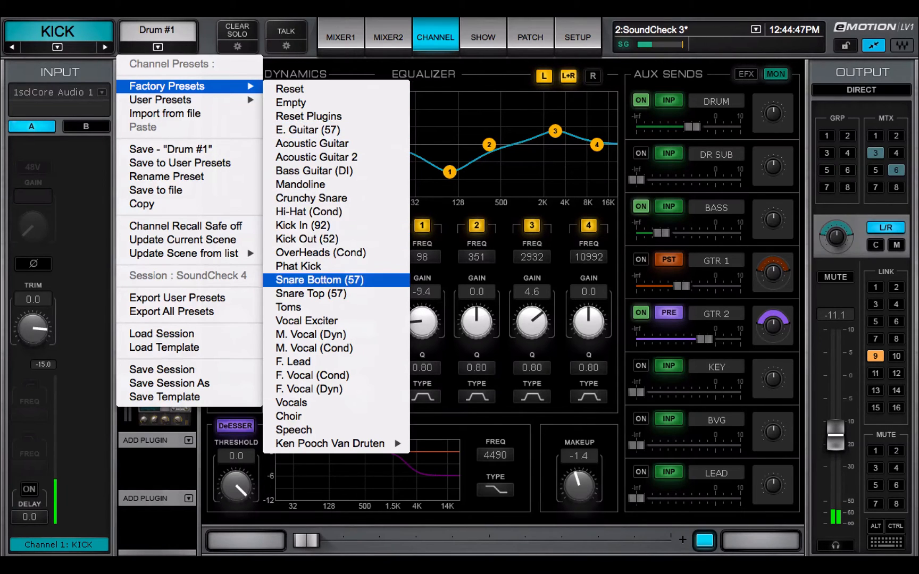
left_click(318, 279)
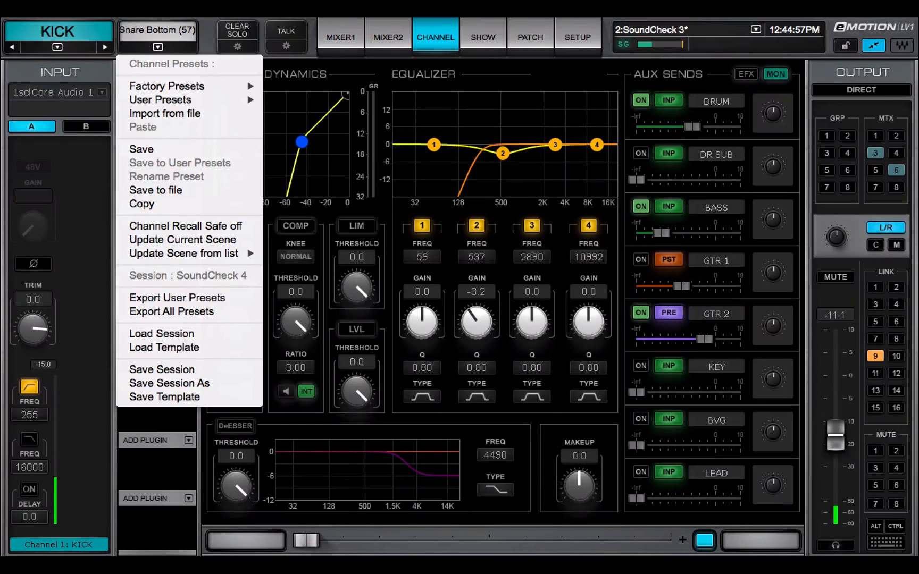
Step: Apply the Reset factory preset to KICK, then load the Empty factory preset
left_click(166, 86)
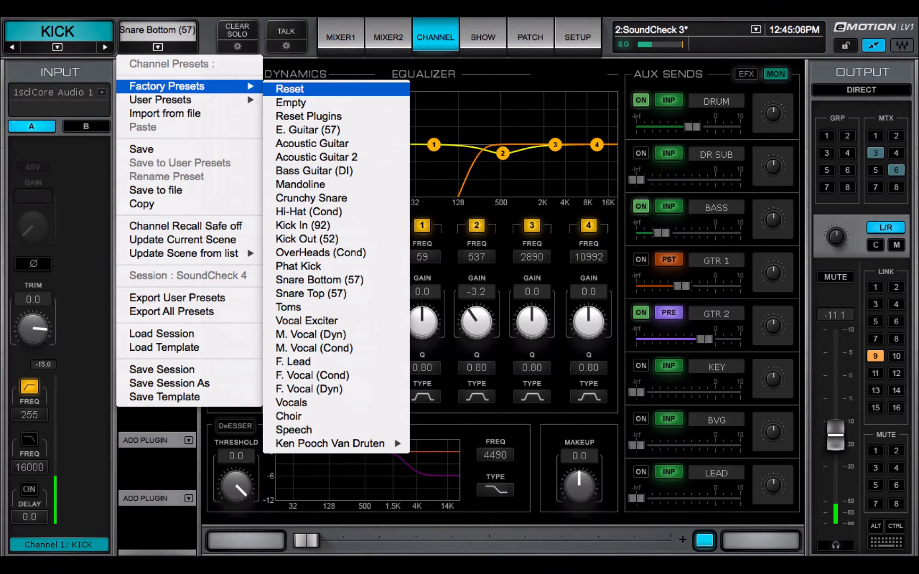
left_click(289, 89)
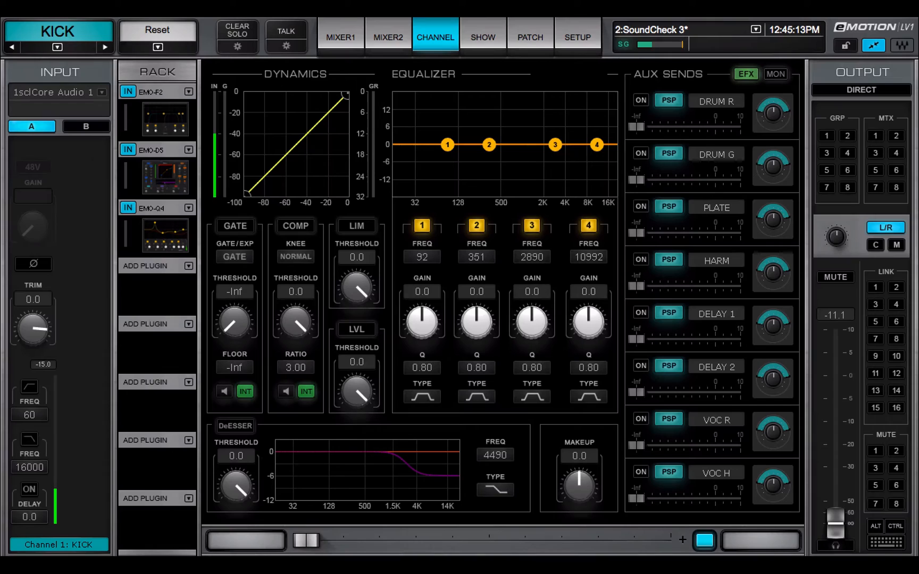
left_click(157, 46)
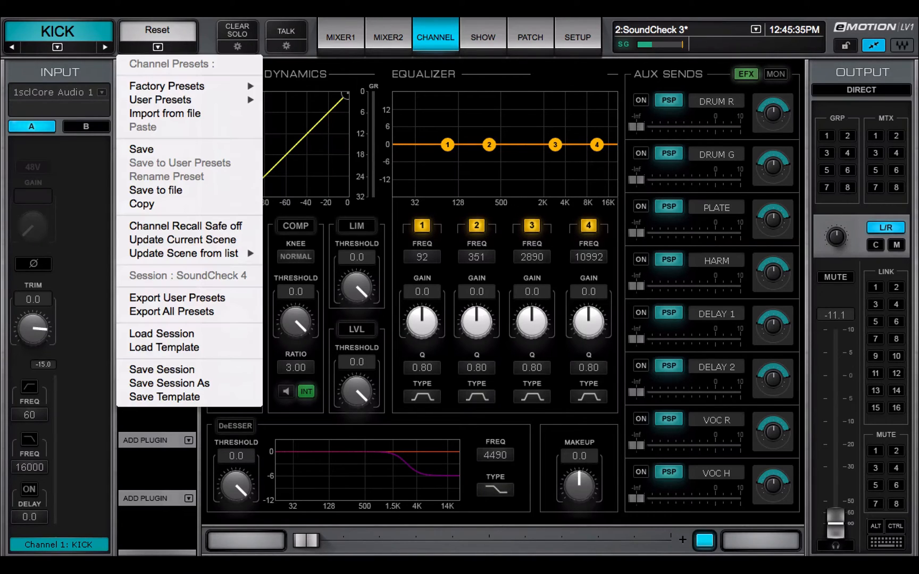
mouse_move(166, 85)
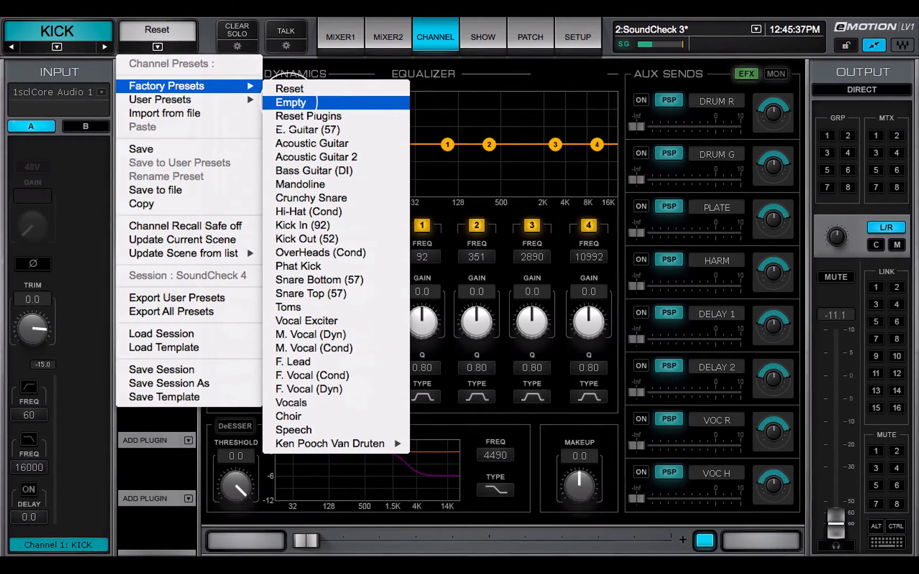
left_click(289, 102)
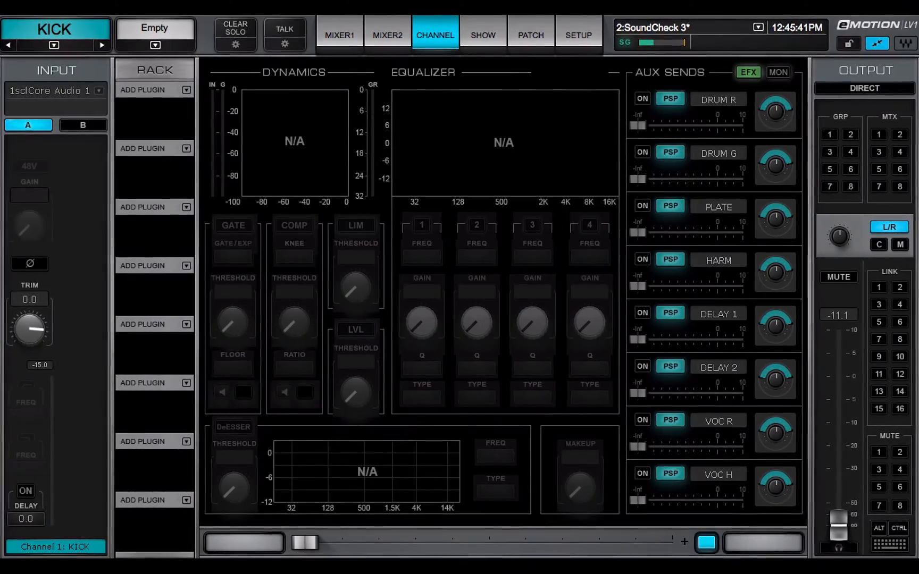
left_click(154, 45)
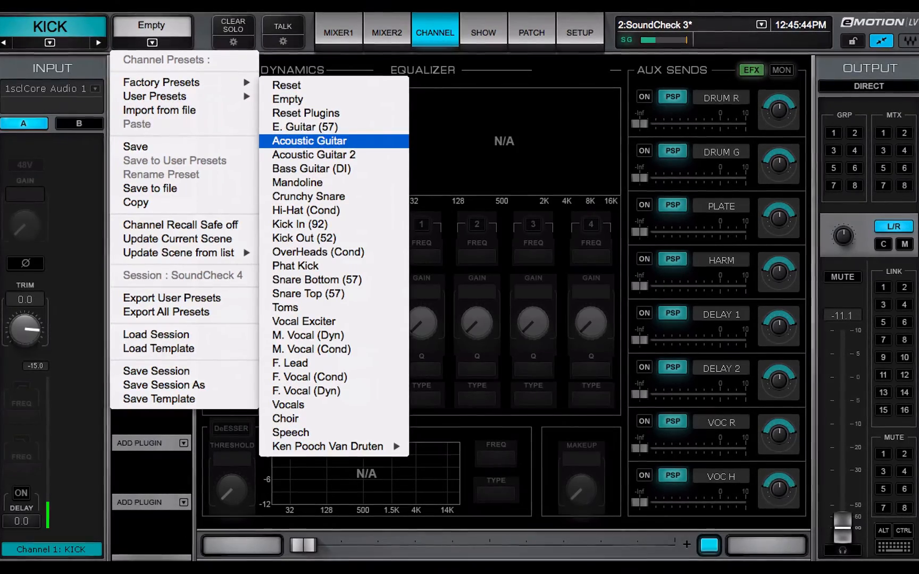
Step: Load a factory preset, then the Drum Hard user preset onto KICK
left_click(309, 140)
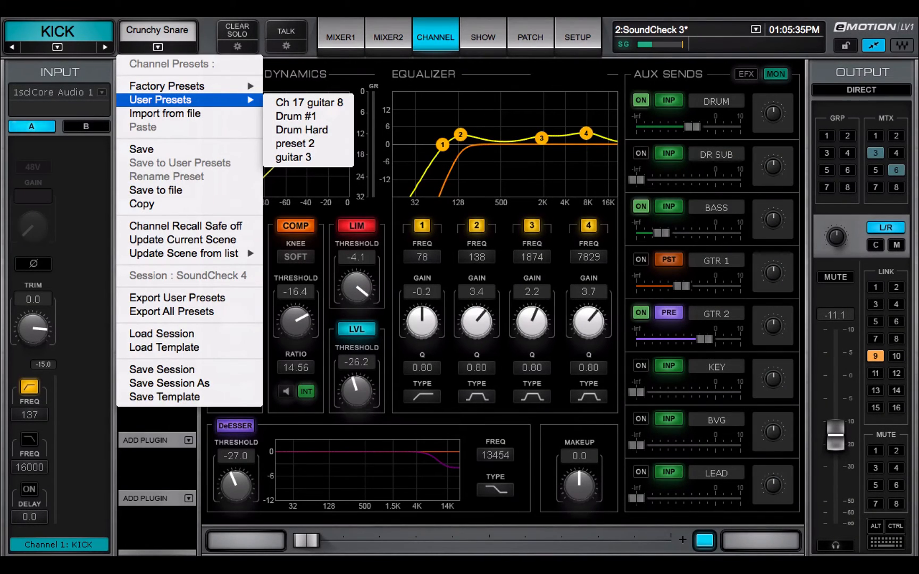
mouse_move(296, 116)
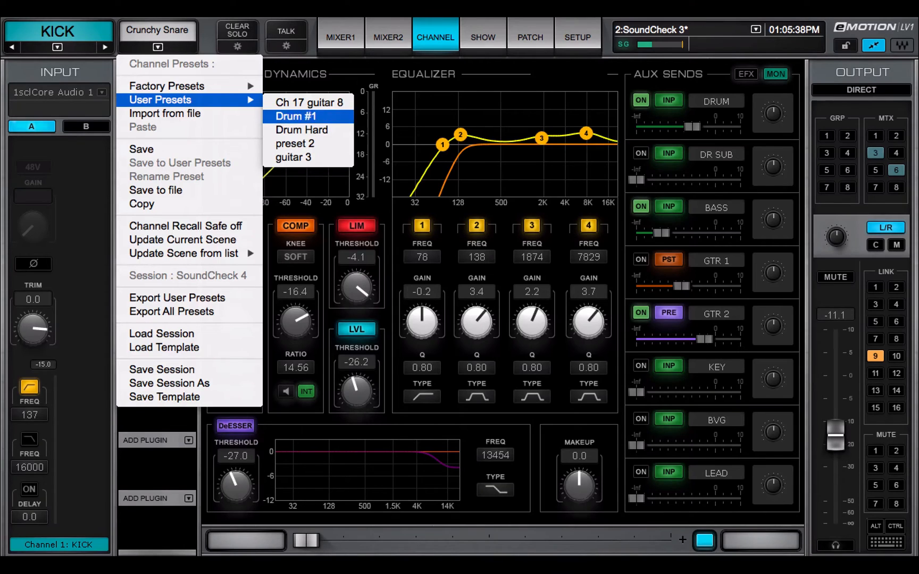
left_click(301, 129)
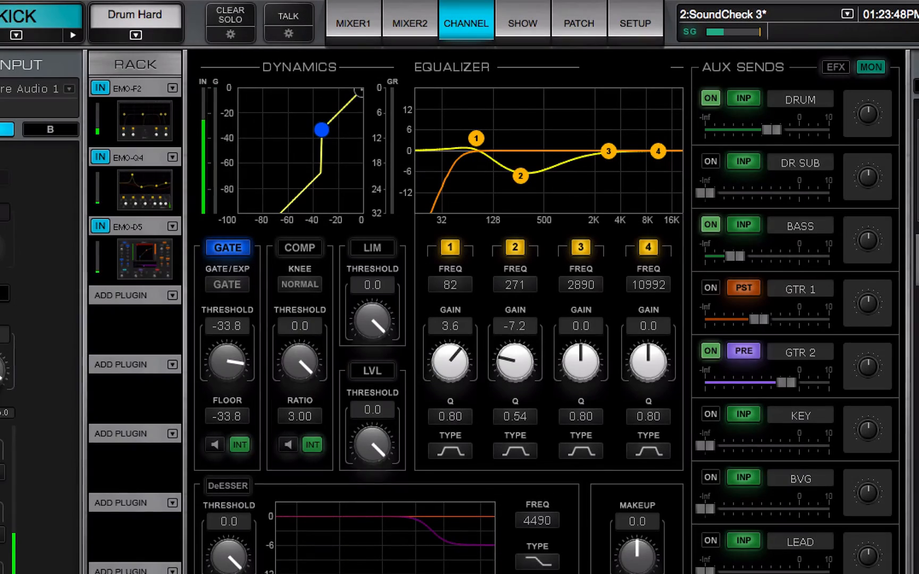
left_click(135, 35)
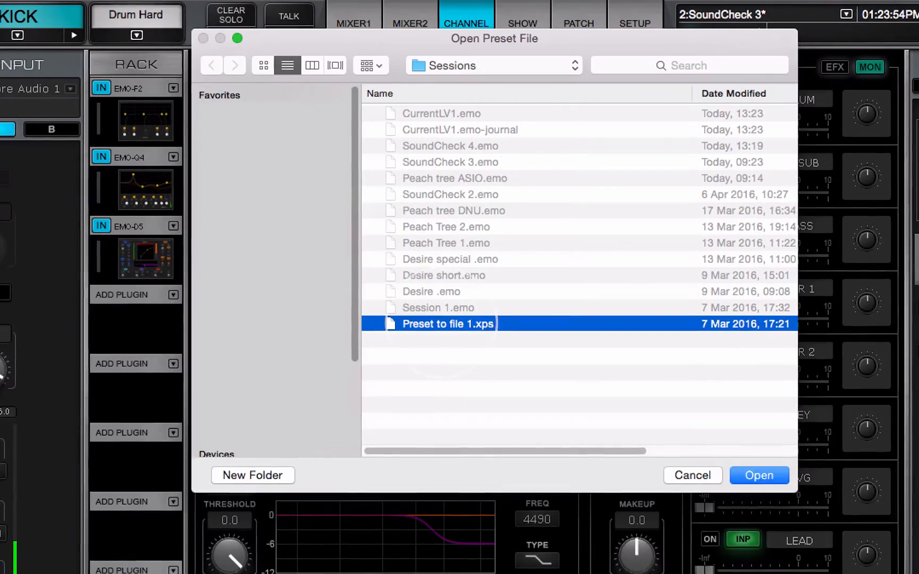
Step: Import Preset 1 onto KICK from the file 'Preset to file 1.xps'
left_click(759, 475)
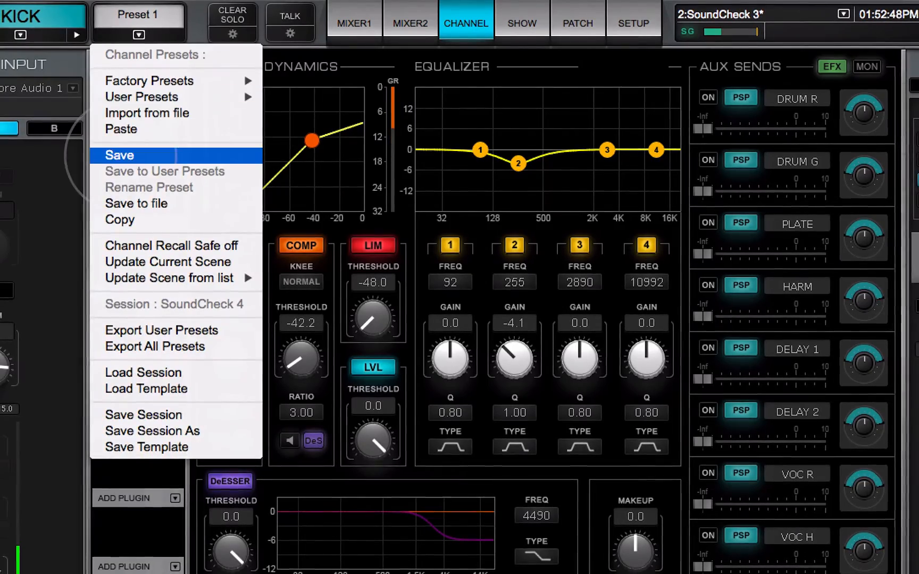
Step: Paste the copied gate and EQ settings onto KICK as New User Preset
left_click(118, 155)
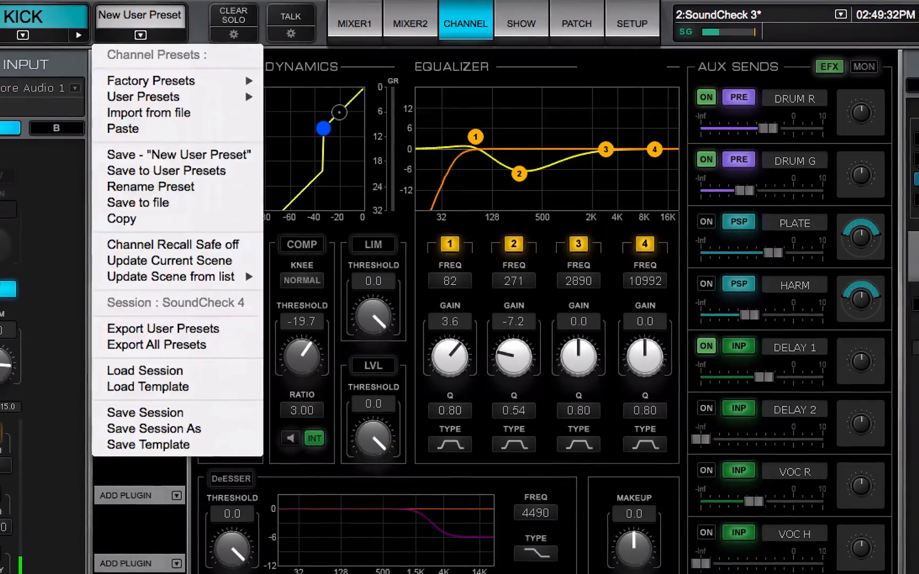
mouse_move(123, 129)
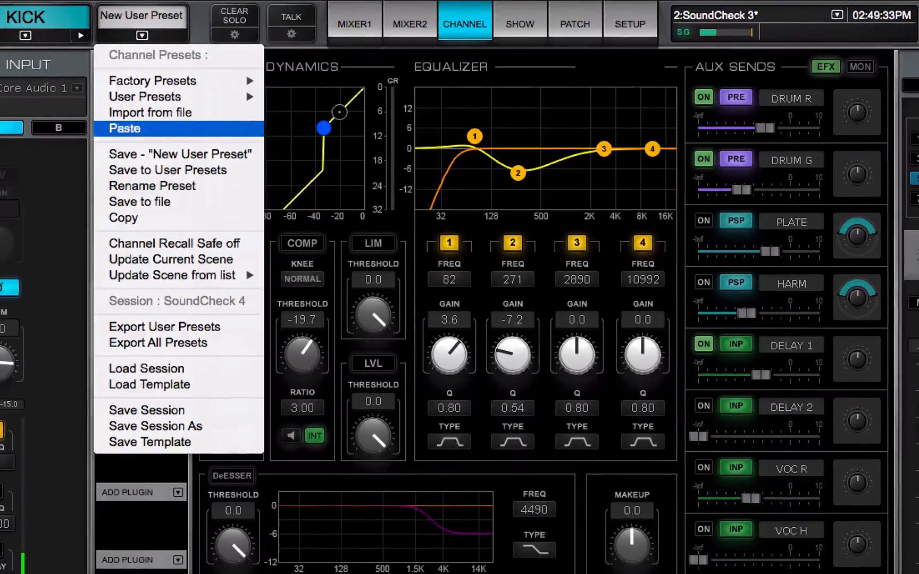
mouse_move(179, 154)
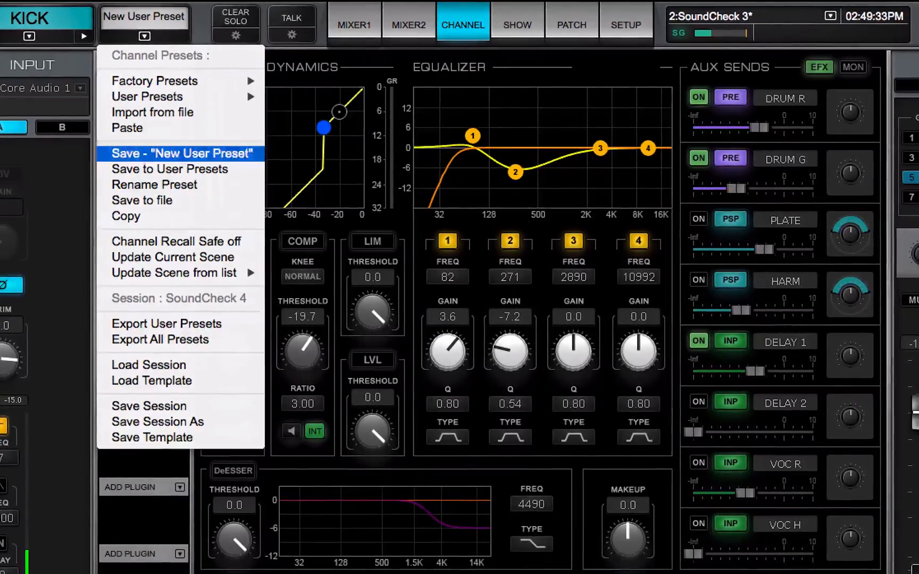
mouse_move(170, 168)
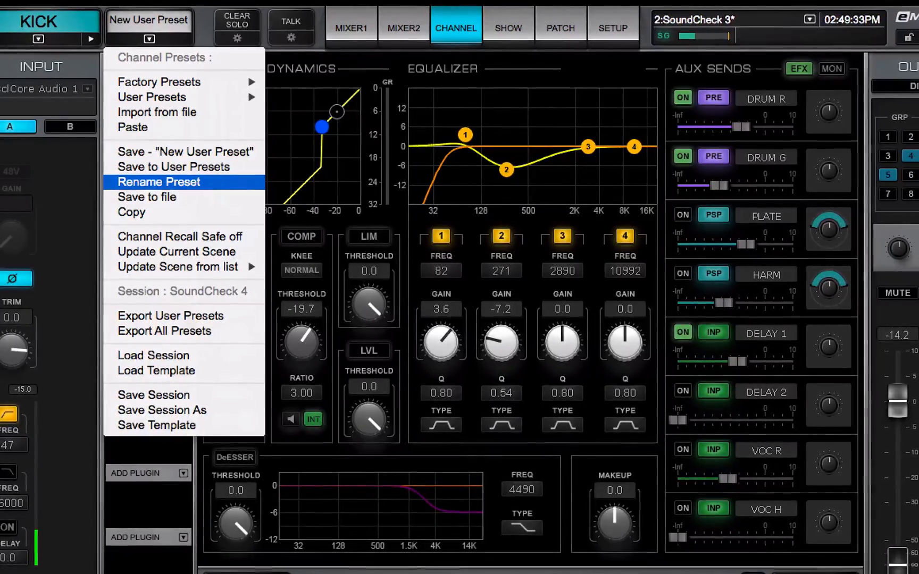
Step: Rename the preset 'new user preset' and save it as 'Preset 7' in Channel presets
left_click(158, 182)
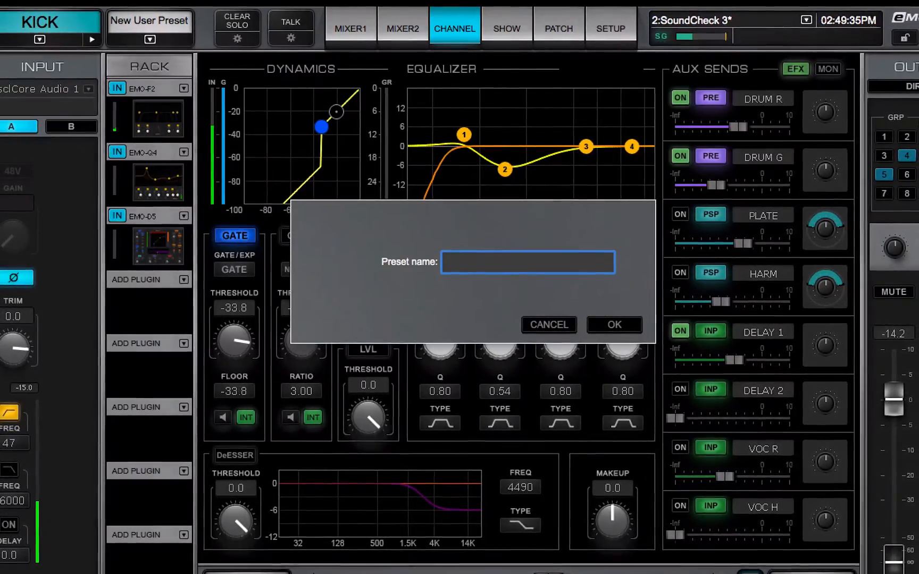
type("new n")
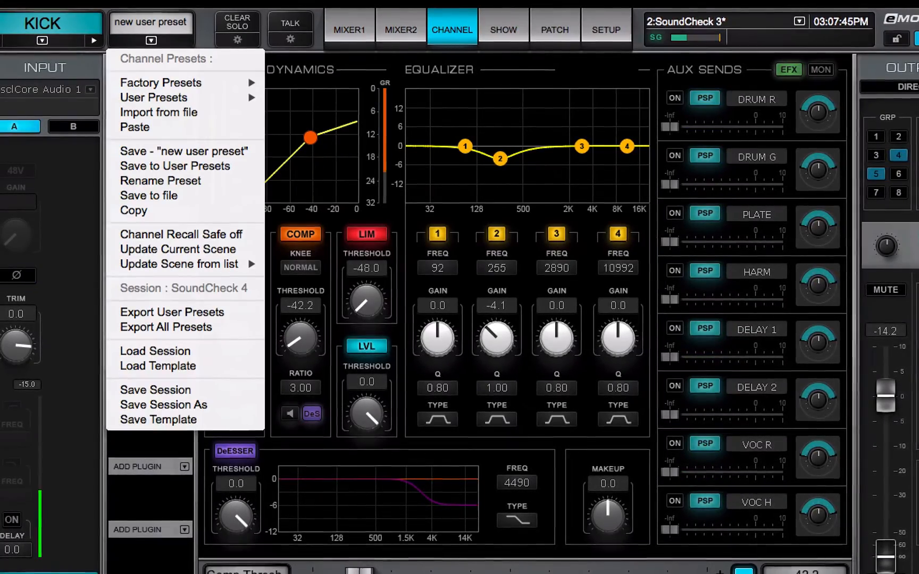
mouse_move(149, 195)
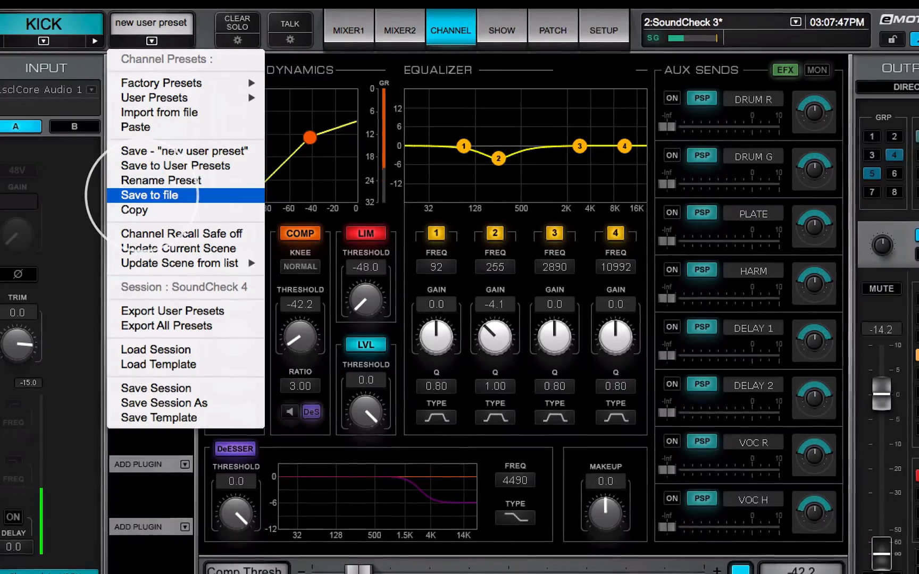
left_click(149, 195)
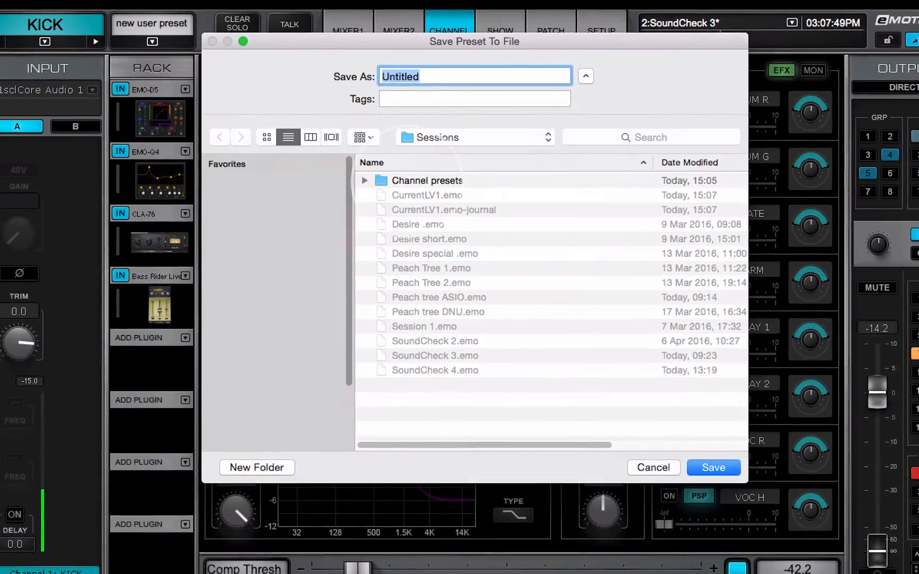
double_click(426, 181)
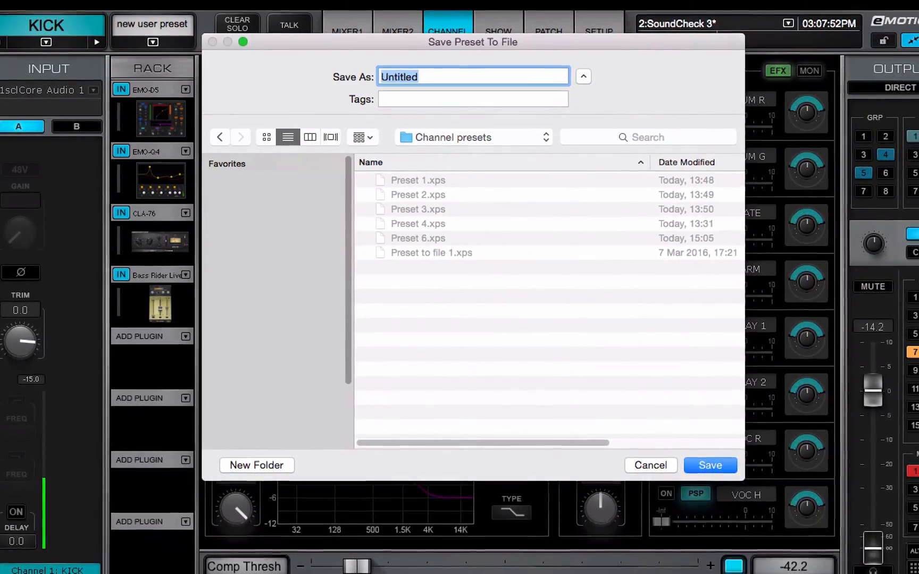
type("Preset 7")
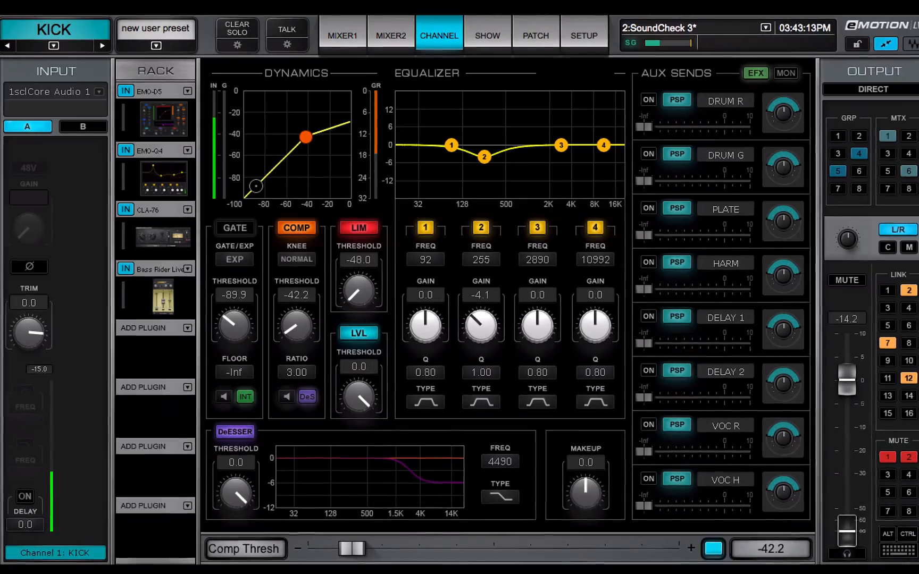
Step: Paste the copied preset onto Channel 33, adding Input, Aux 1-8 and Mute sections
left_click(53, 45)
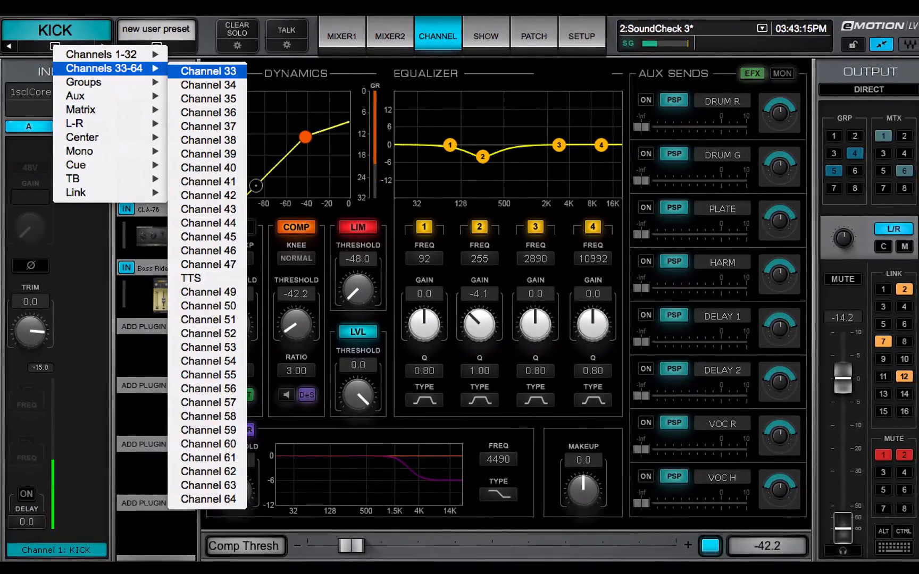
left_click(208, 71)
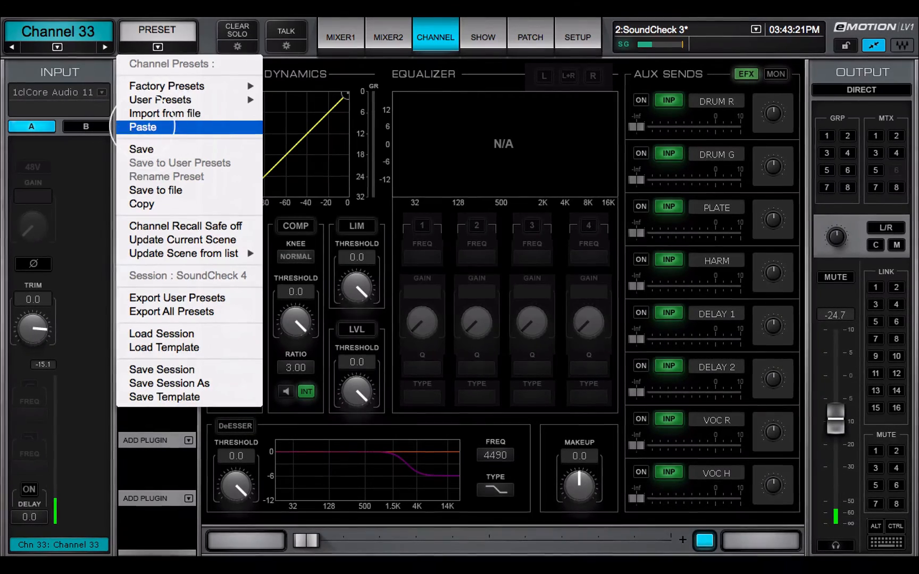
left_click(143, 127)
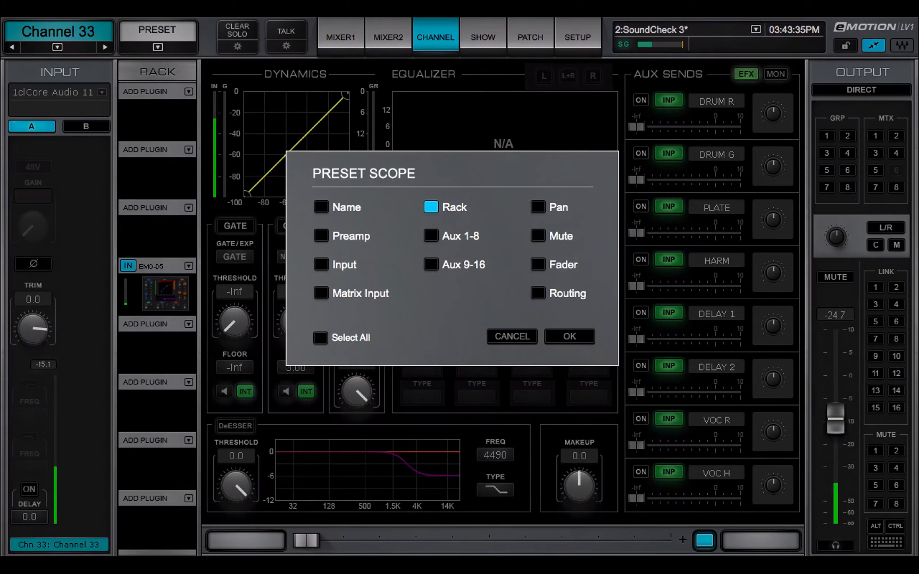
left_click(321, 265)
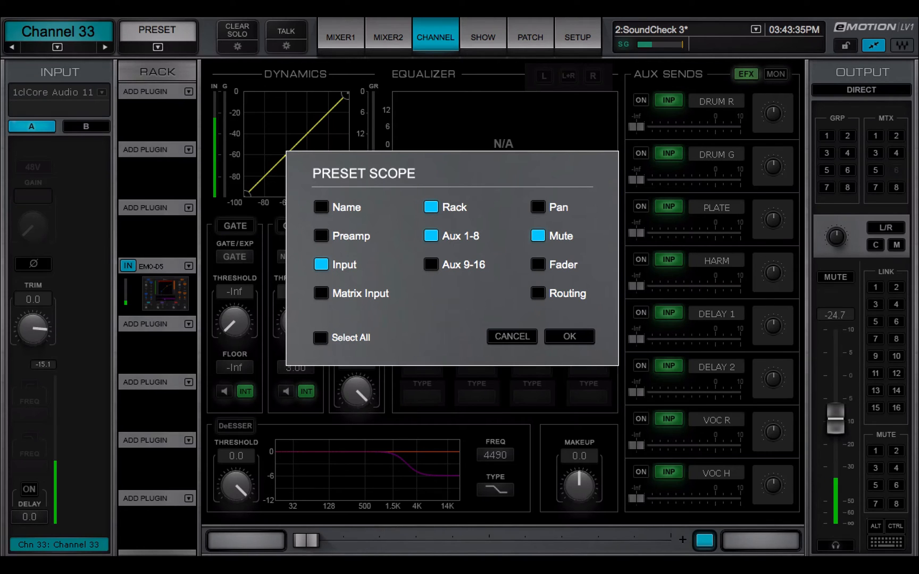
left_click(537, 207)
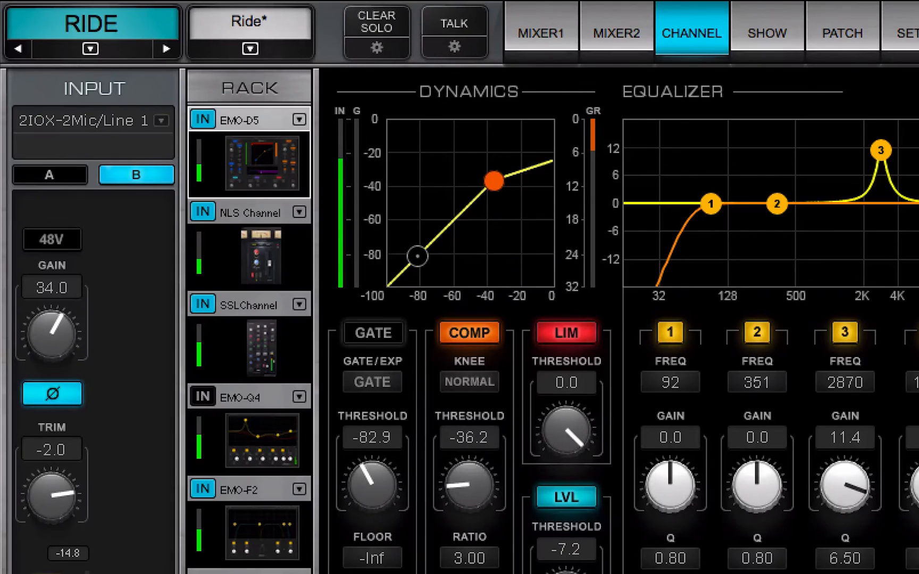
Step: Copy the RIDE channel's preset and paste it onto OH S/L
left_click(234, 48)
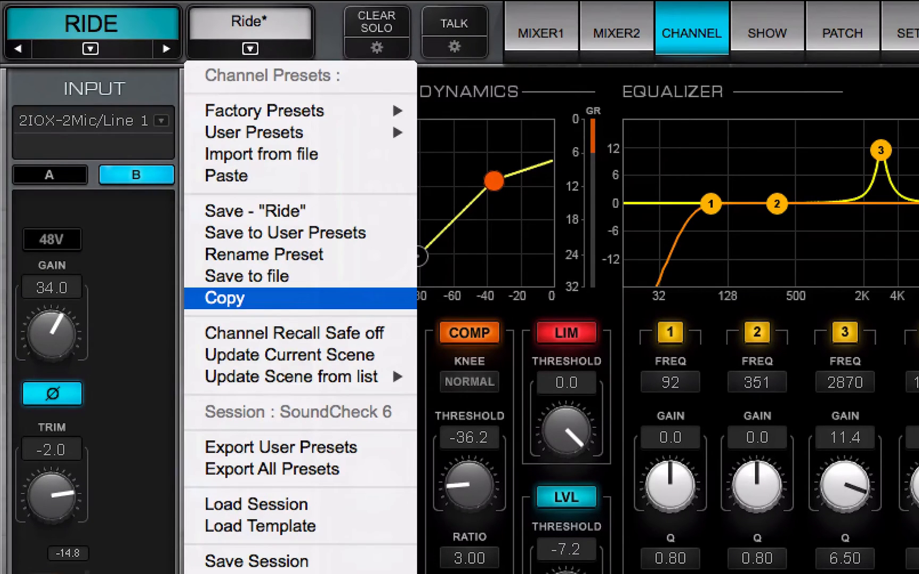
left_click(167, 48)
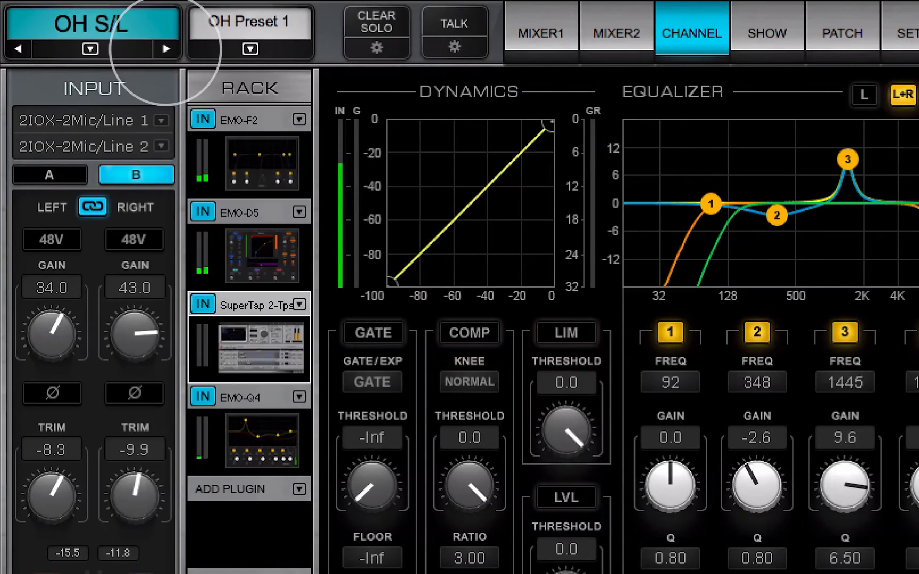
left_click(249, 49)
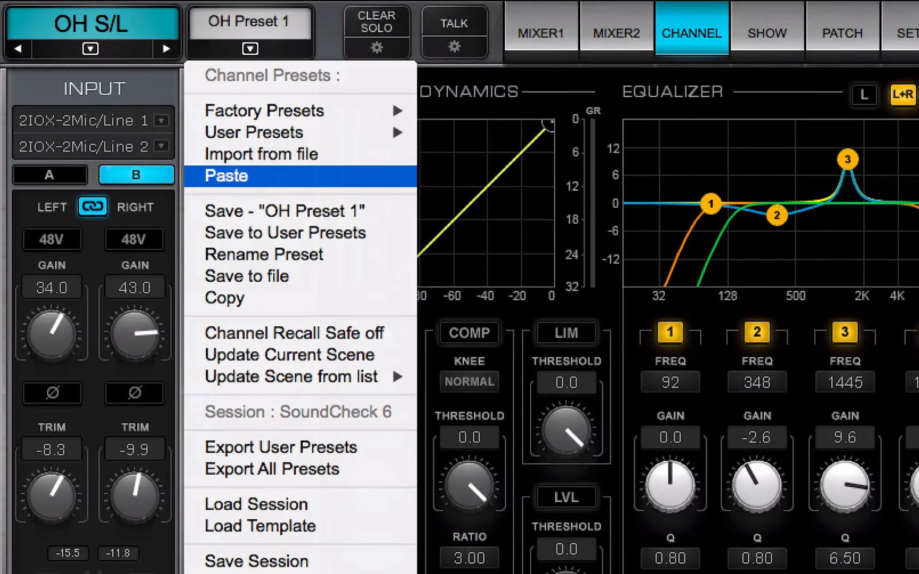
left_click(225, 176)
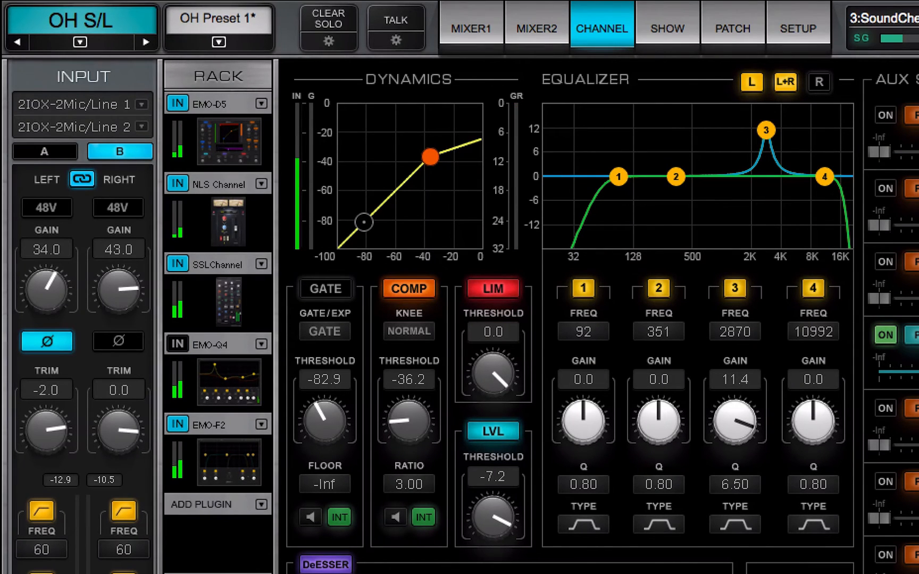
Step: Paste the RIDE settings onto Channel 38 with all sections selected
left_click(80, 41)
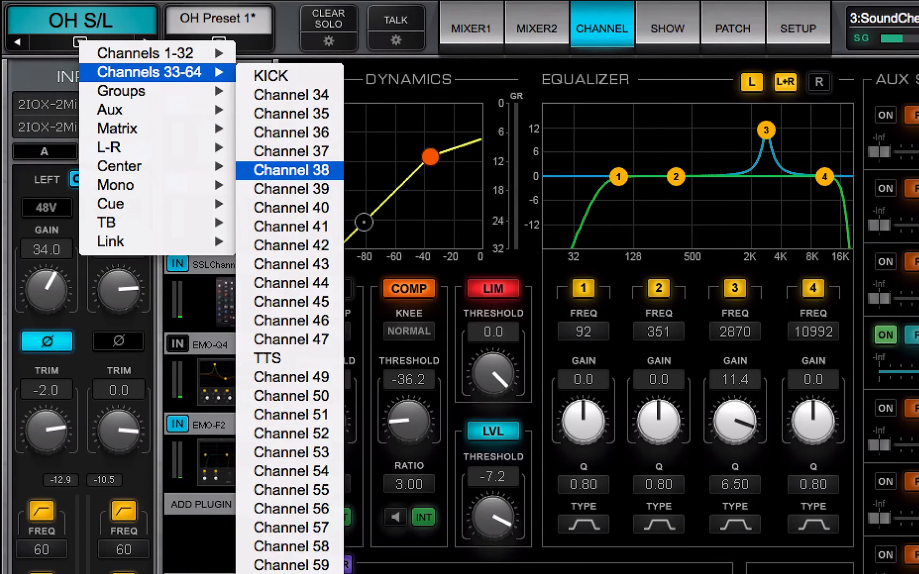
left_click(288, 170)
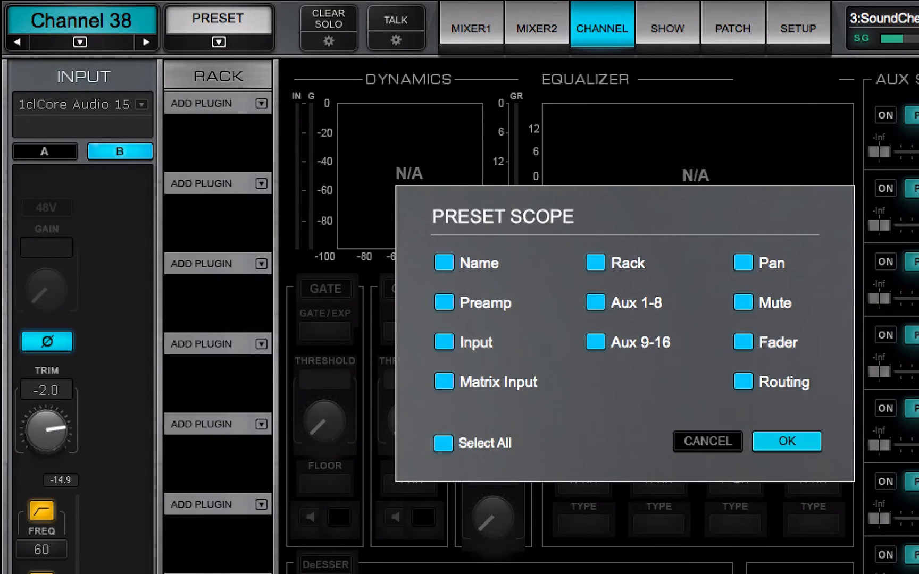
left_click(786, 441)
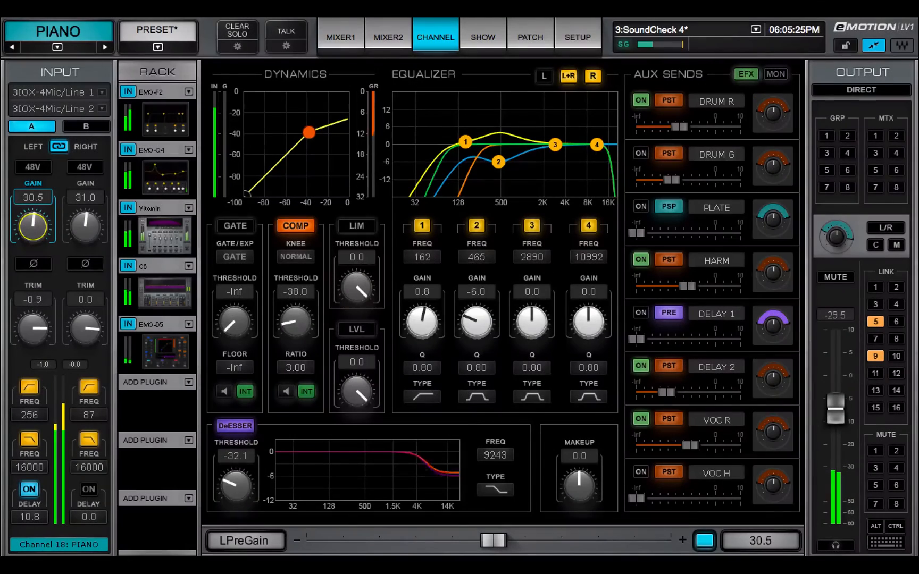
Step: Save the PIANO channel's settings to a preset file named PNO
left_click(156, 46)
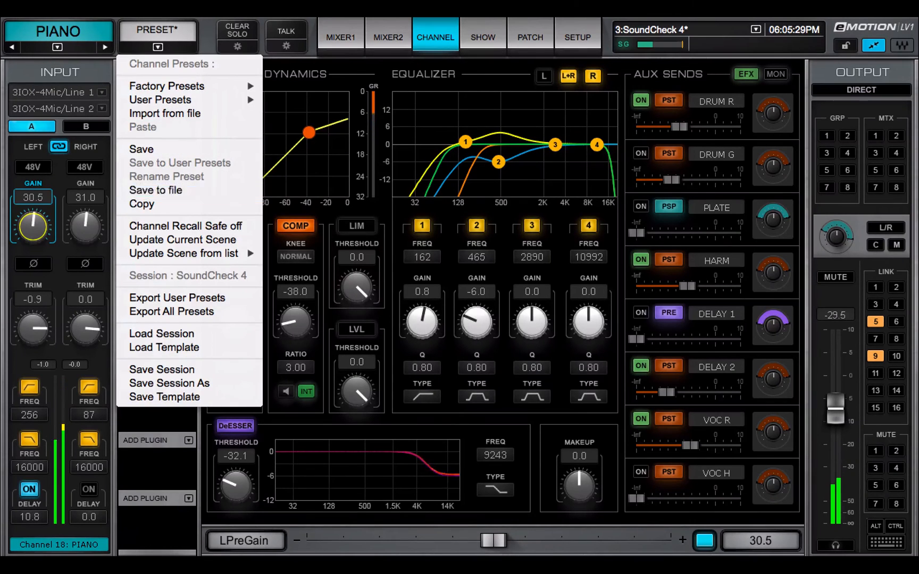
left_click(155, 190)
type("PNO")
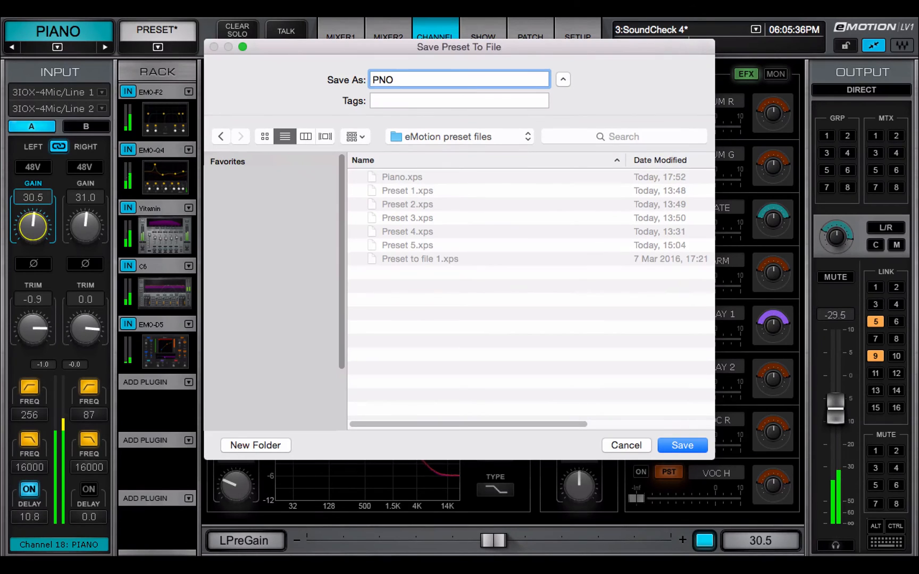
left_click(682, 445)
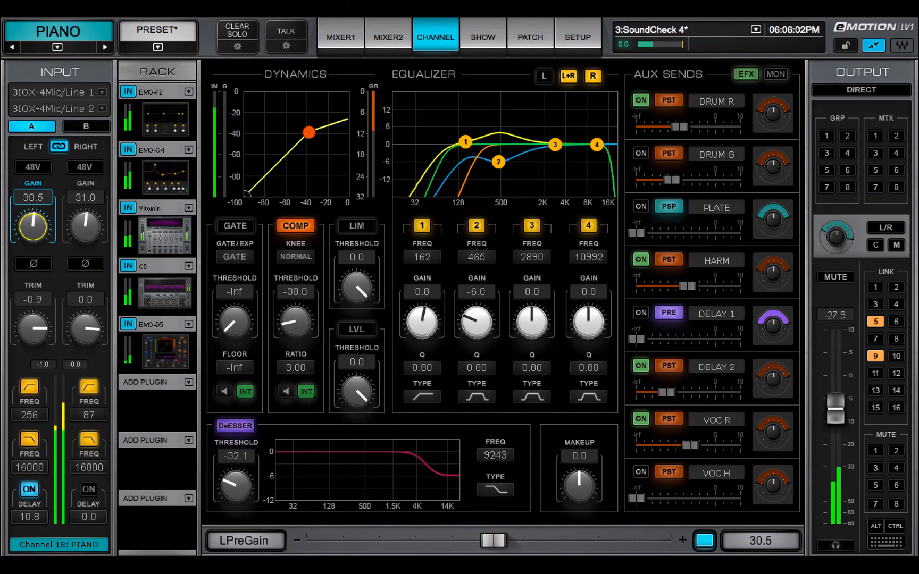
Step: Import the PNO.xps preset file onto Channel 33
left_click(157, 46)
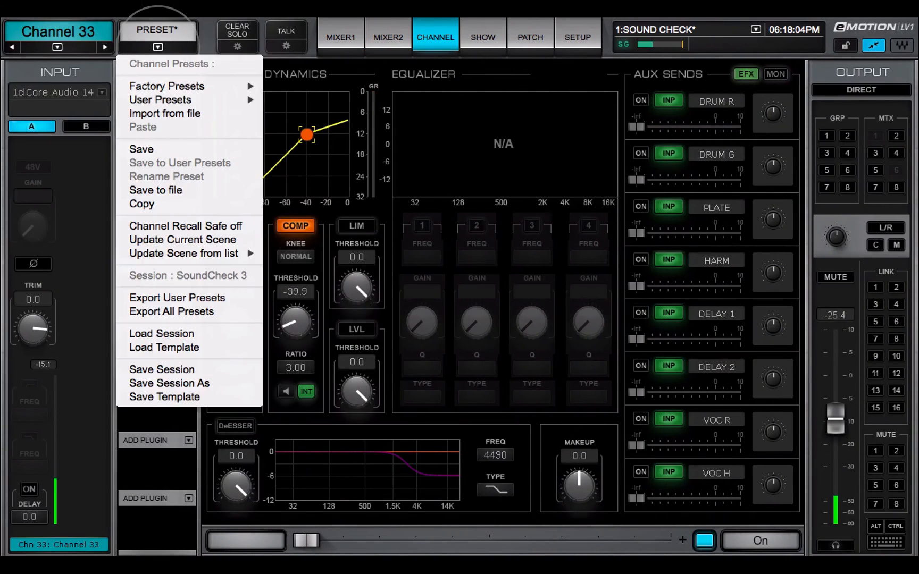
left_click(165, 113)
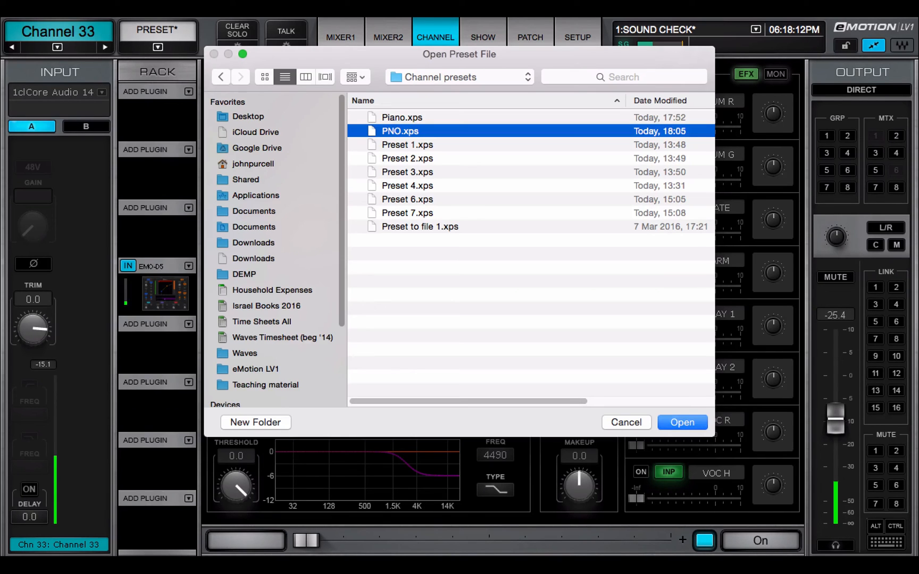
left_click(682, 422)
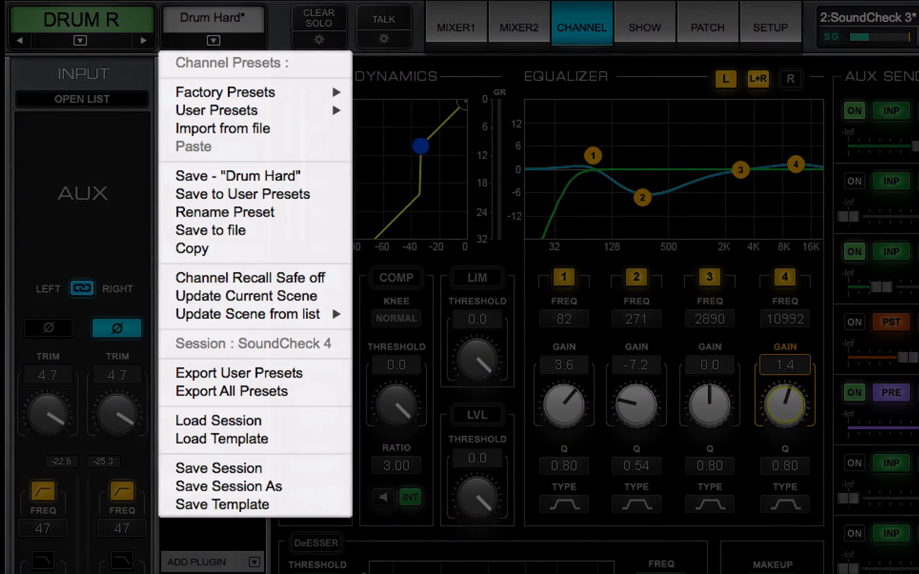
Step: Import 'Preset to file 1.xps' onto the KICK channel as Preset 1
left_click(210, 229)
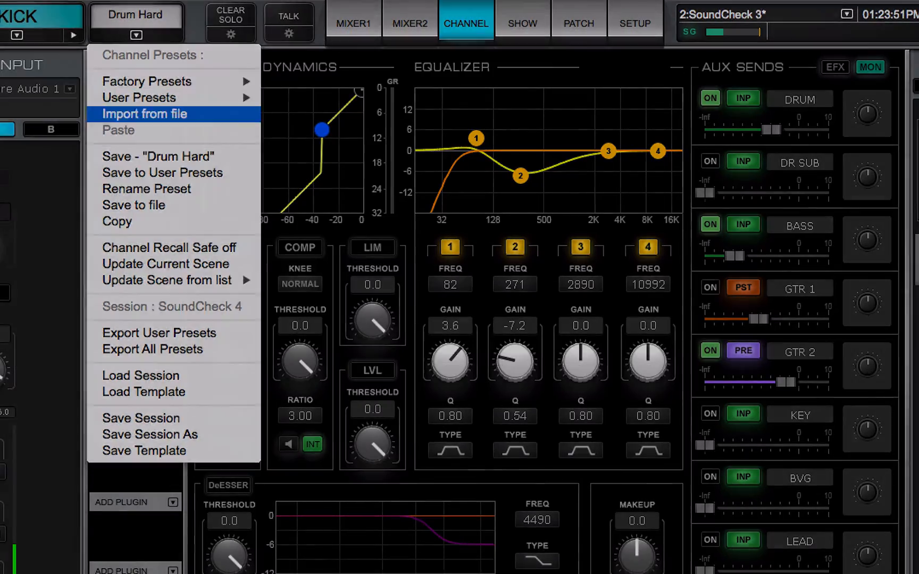
left_click(144, 114)
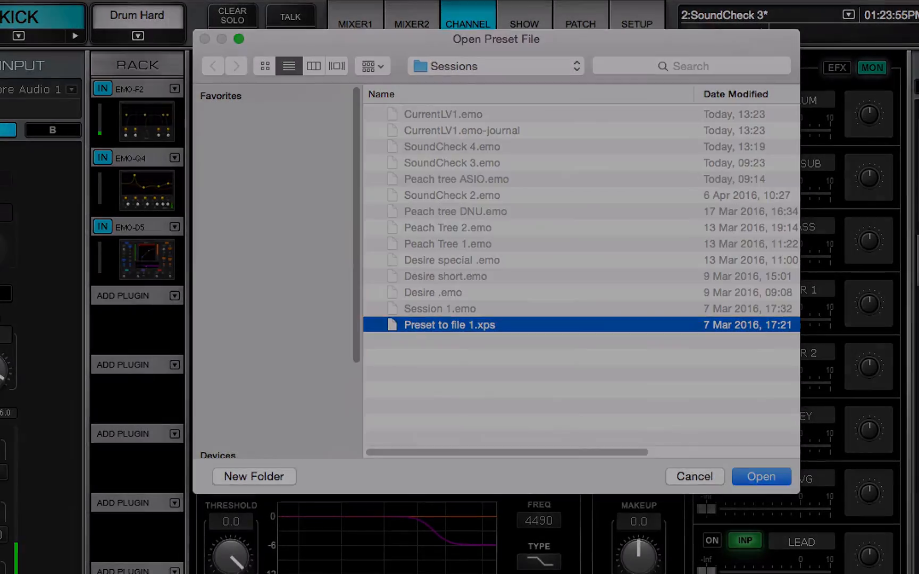
left_click(760, 477)
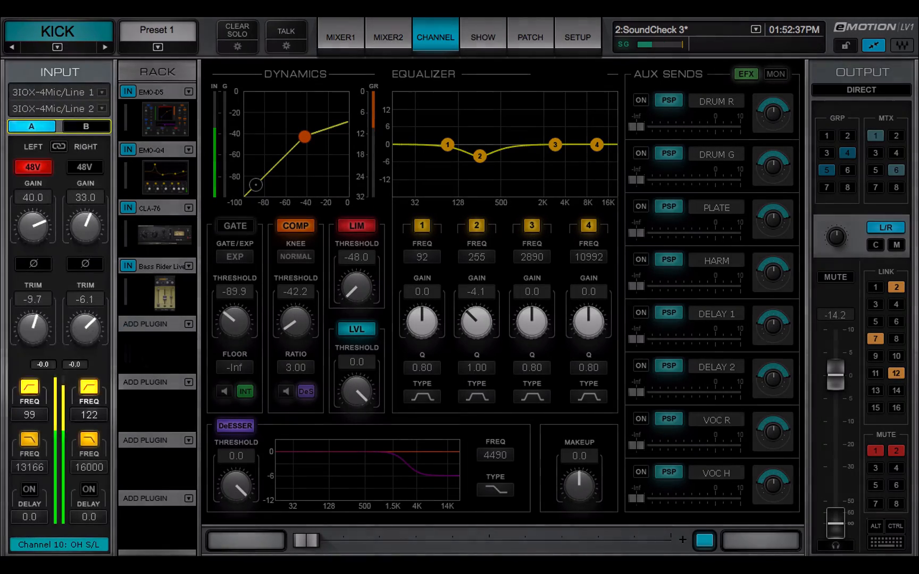